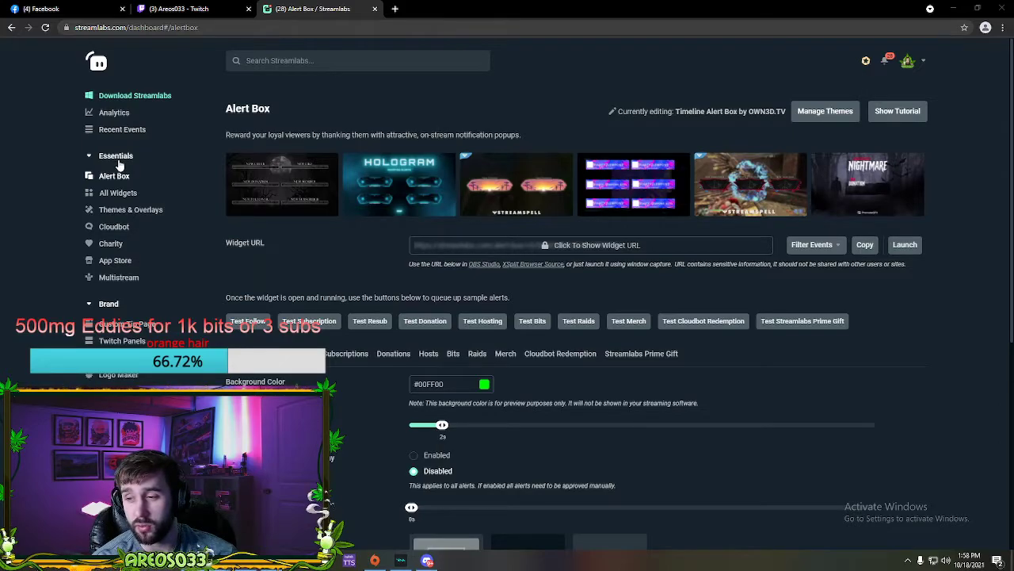
mouse_move(114, 175)
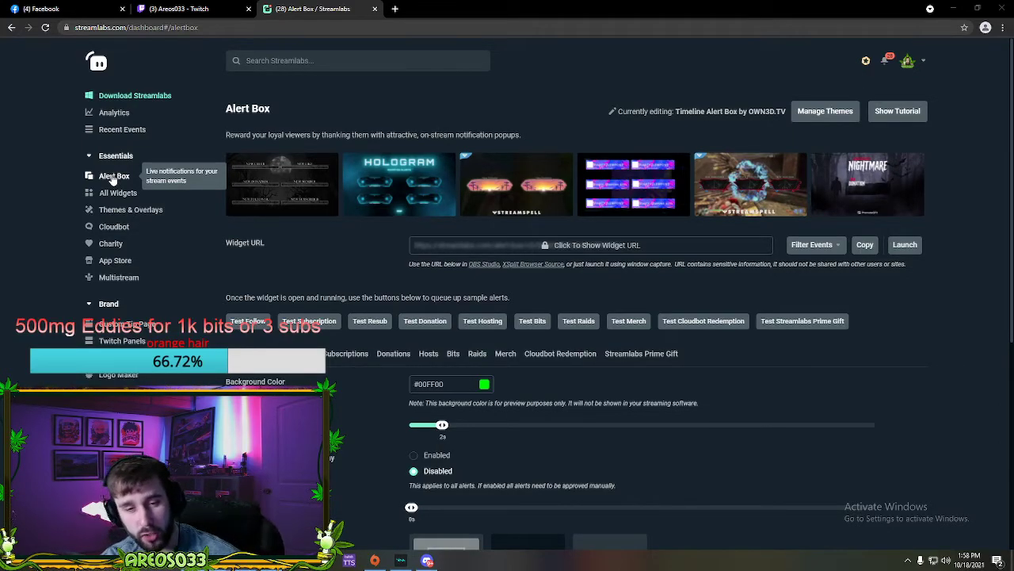
mouse_move(232, 252)
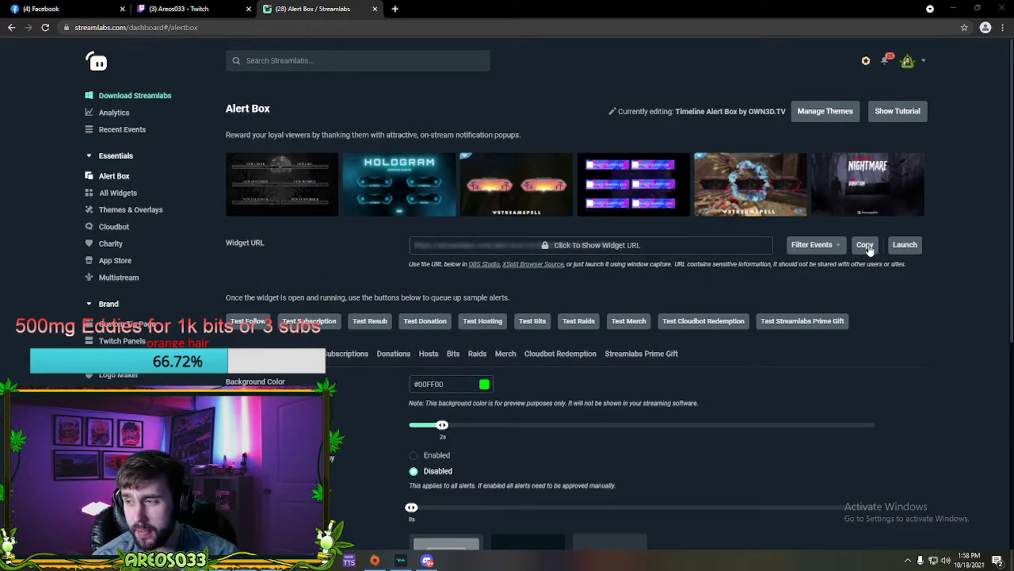
mouse_move(869, 308)
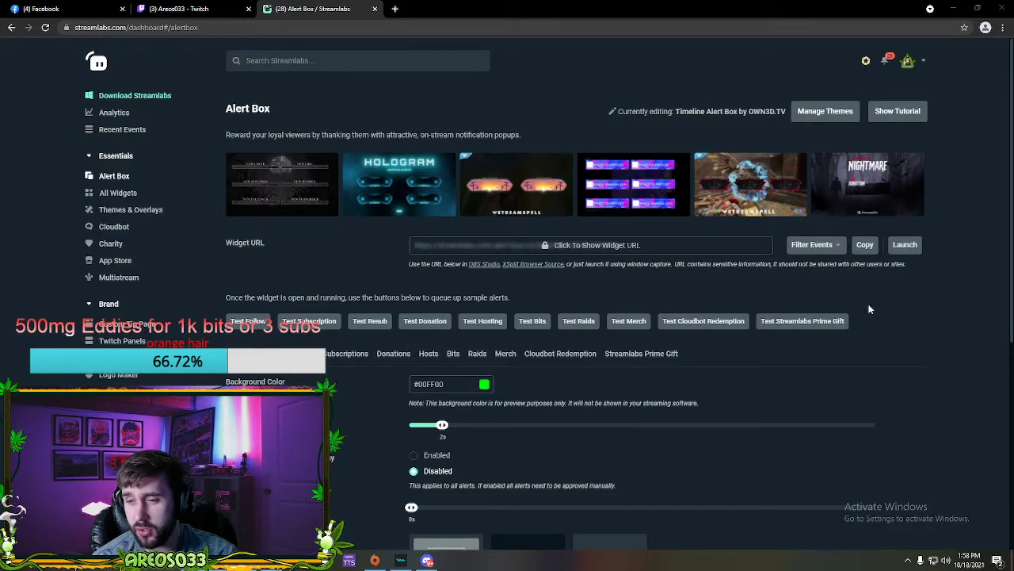
mouse_move(874, 310)
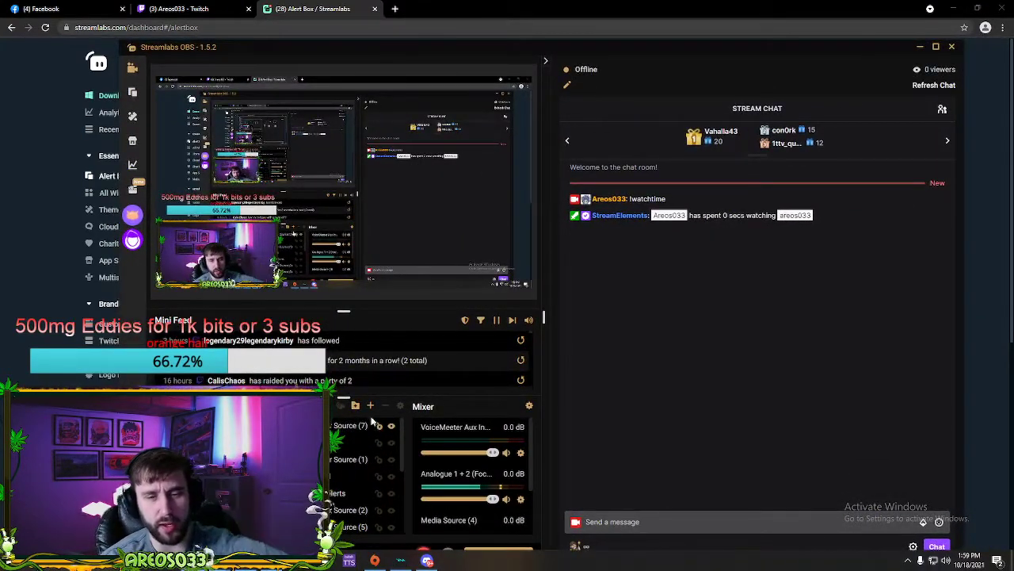
- Add a new Browser Source named 'ALert box' in Sources
click(370, 405)
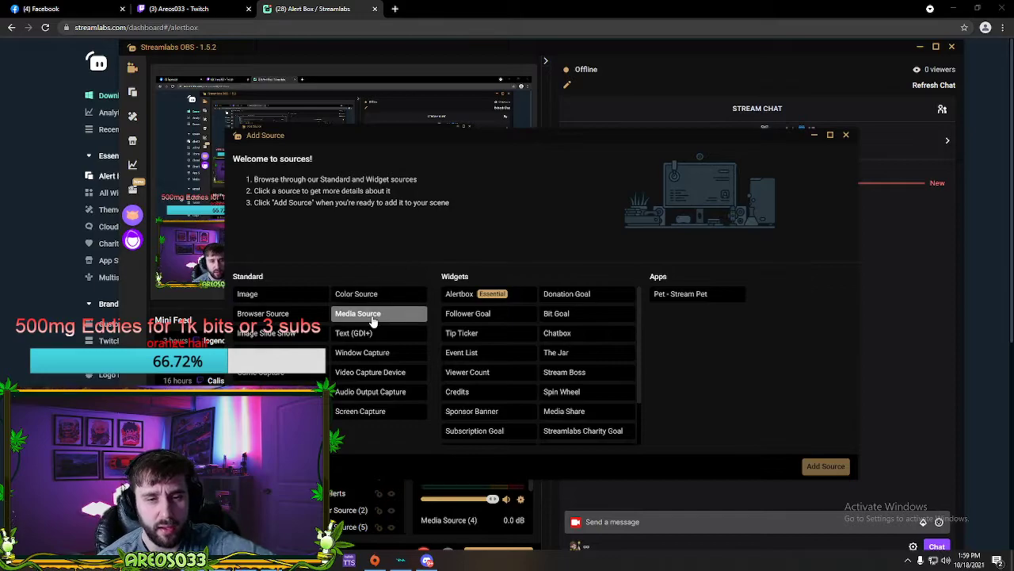
click(263, 313)
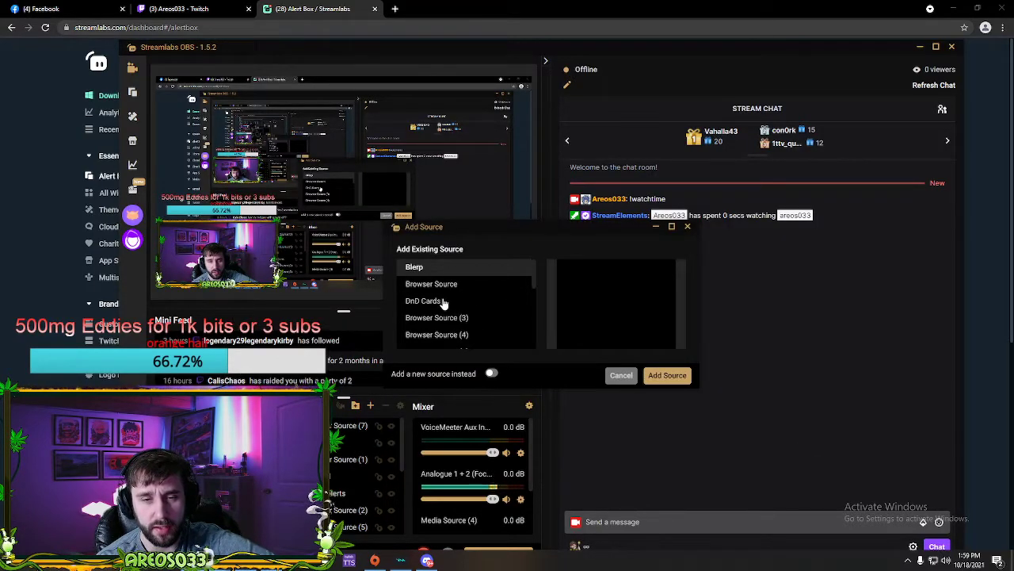
click(491, 372)
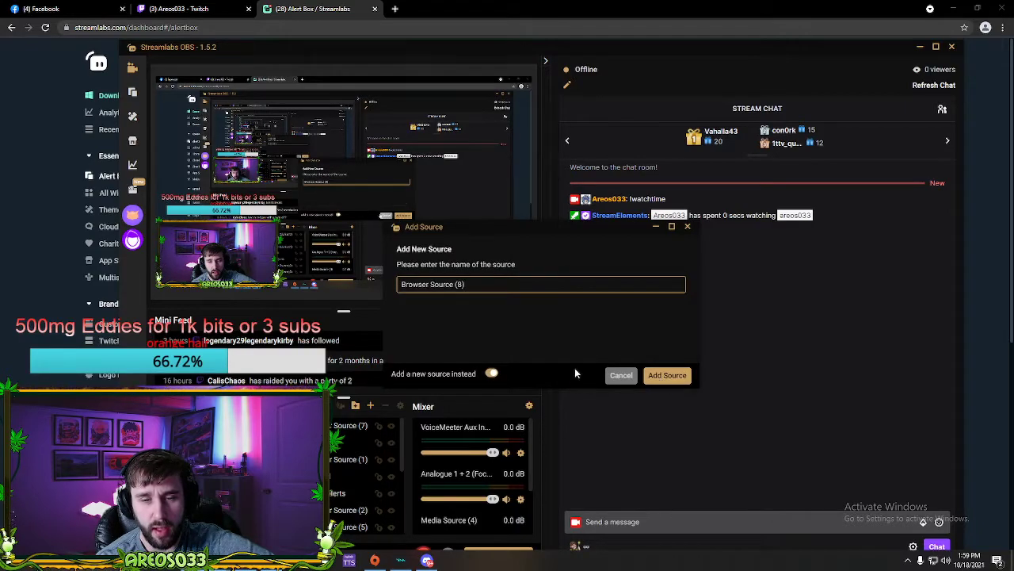
mouse_move(666, 374)
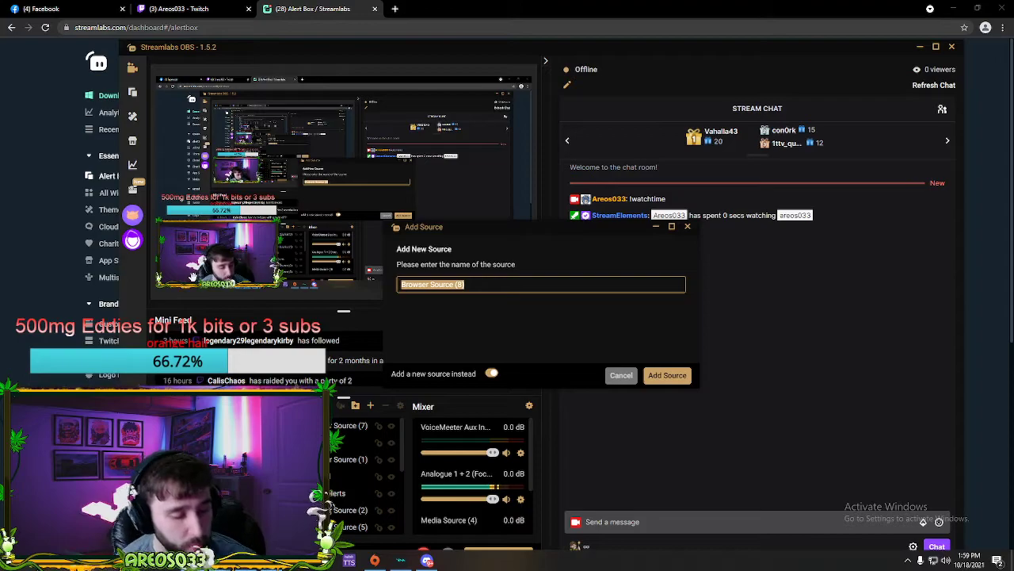
text(ALerr)
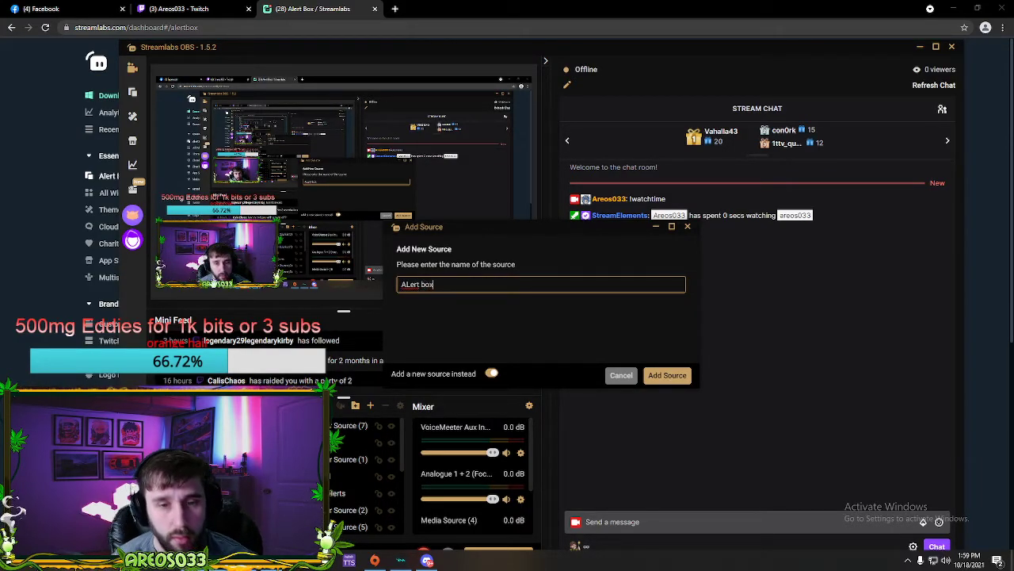
click(666, 374)
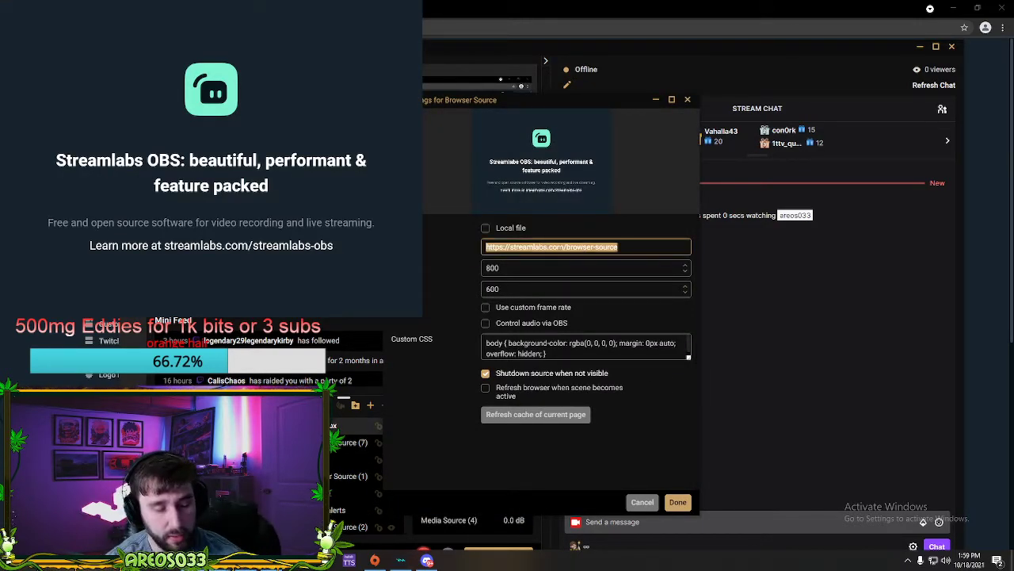
- Enter the alert widget URL in the browser source settings and confirm with Done
click(678, 502)
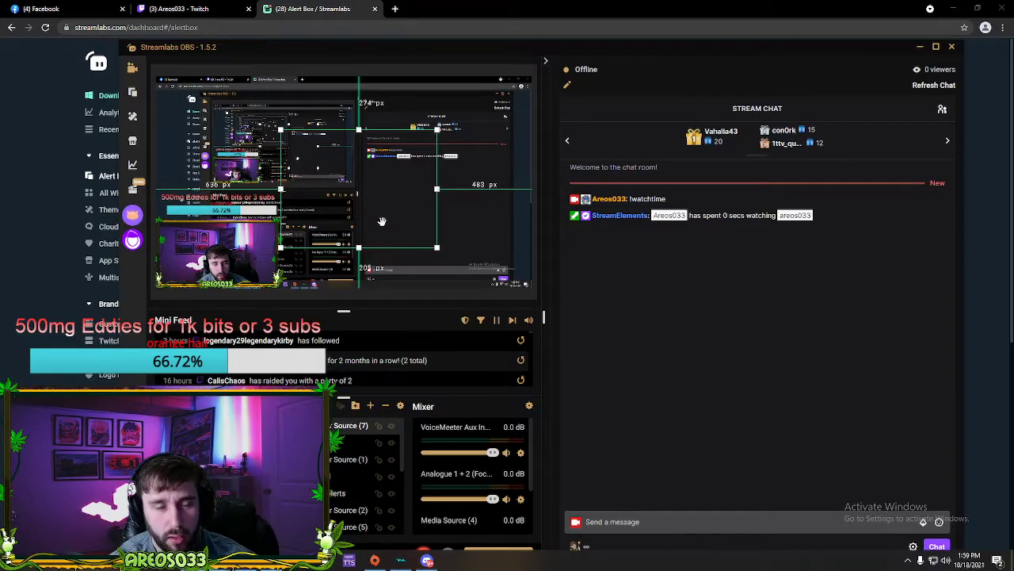
- Verify in the source's Properties that the URL is the streamelements overlay address
right_click(382, 220)
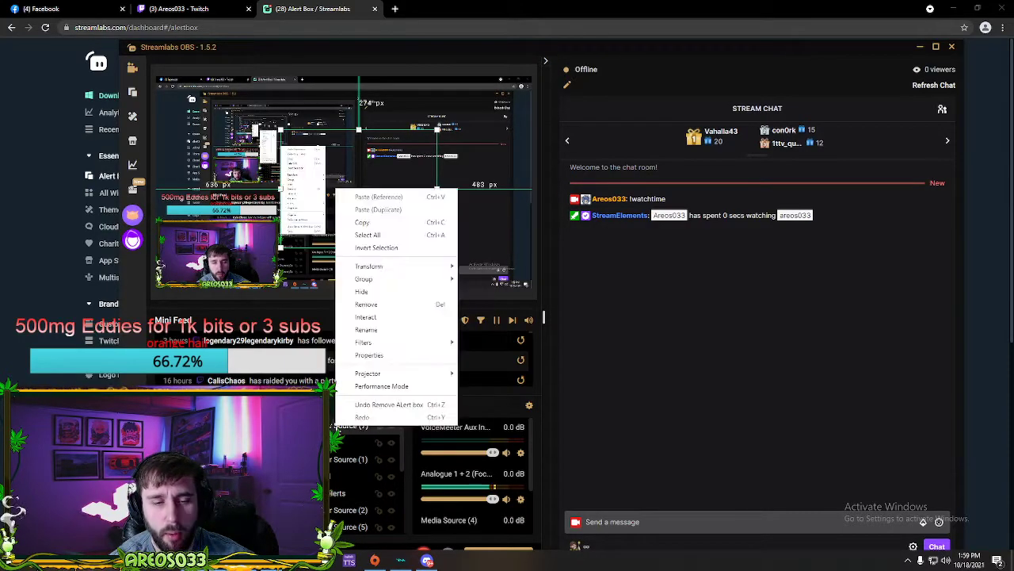
click(370, 354)
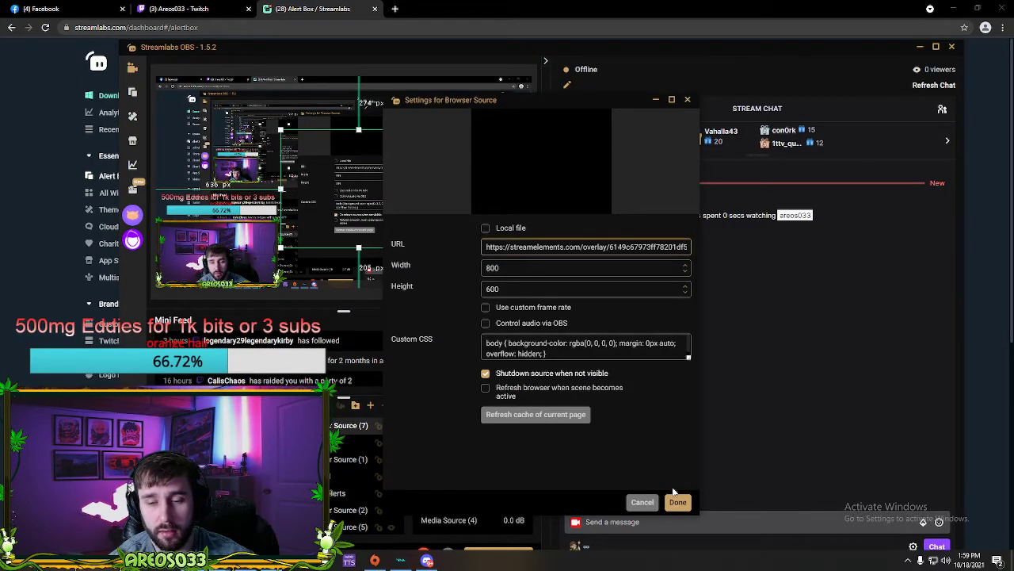
click(677, 502)
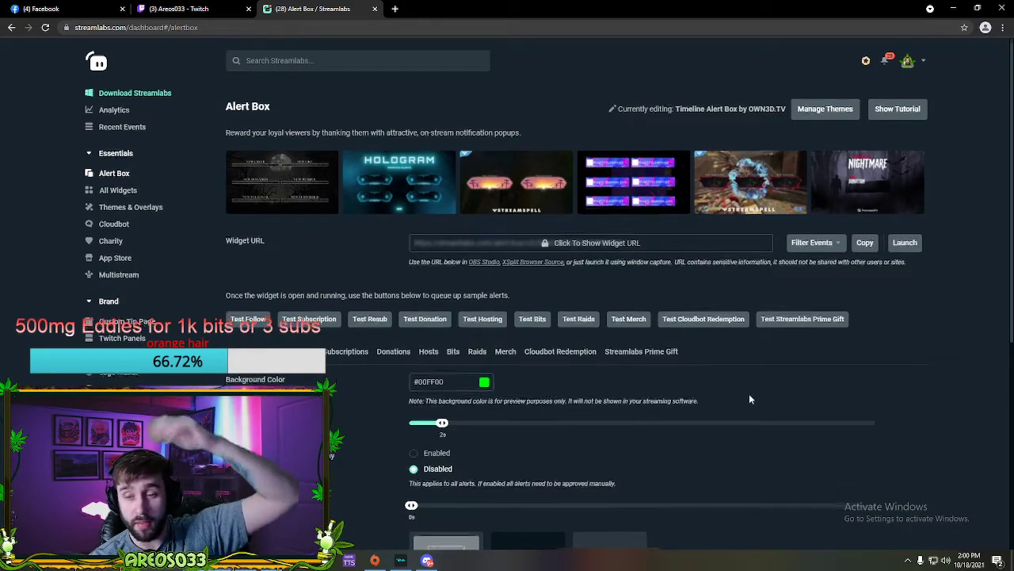
scroll(down, 3)
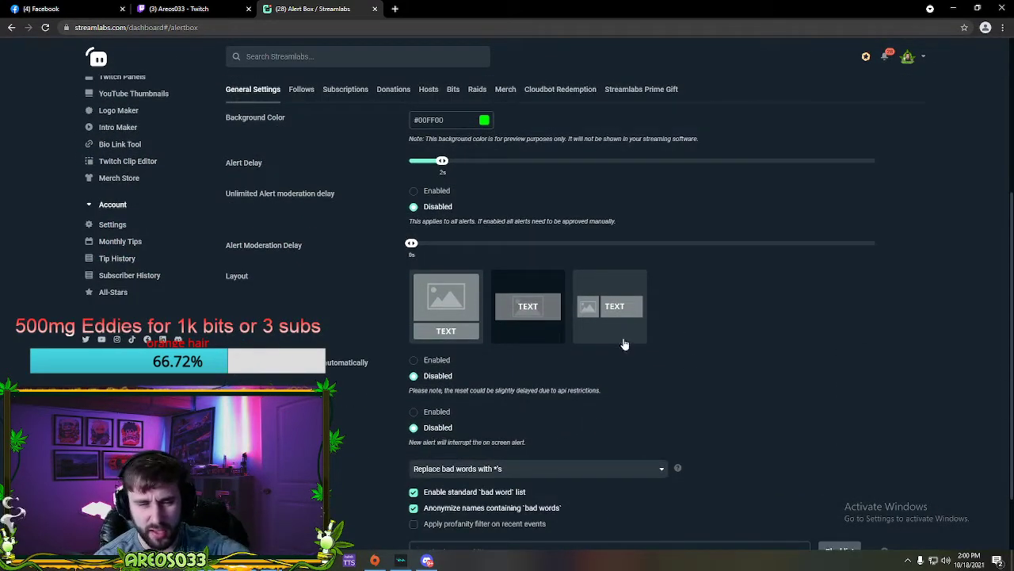
mouse_move(304, 305)
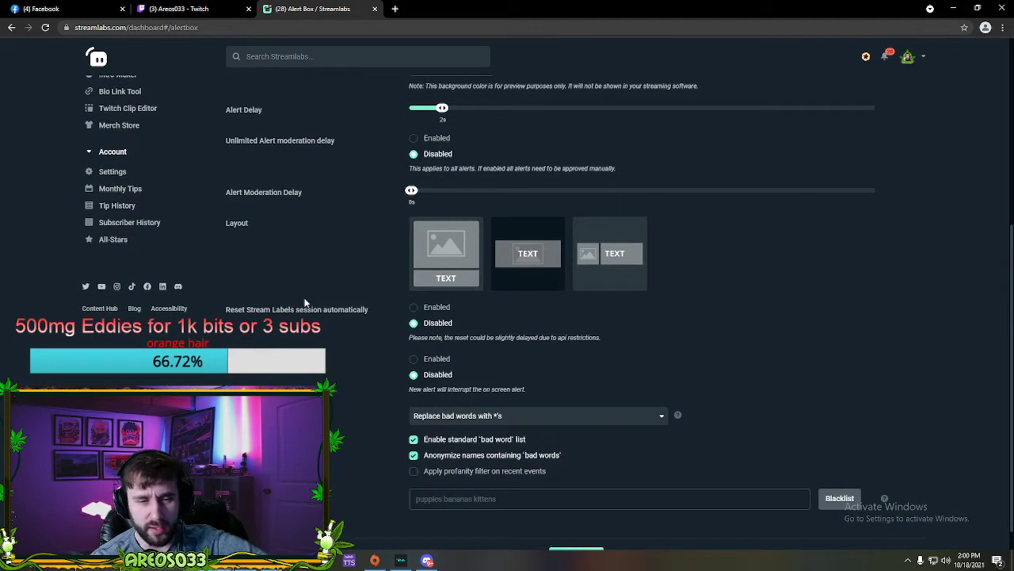
scroll(up, 3)
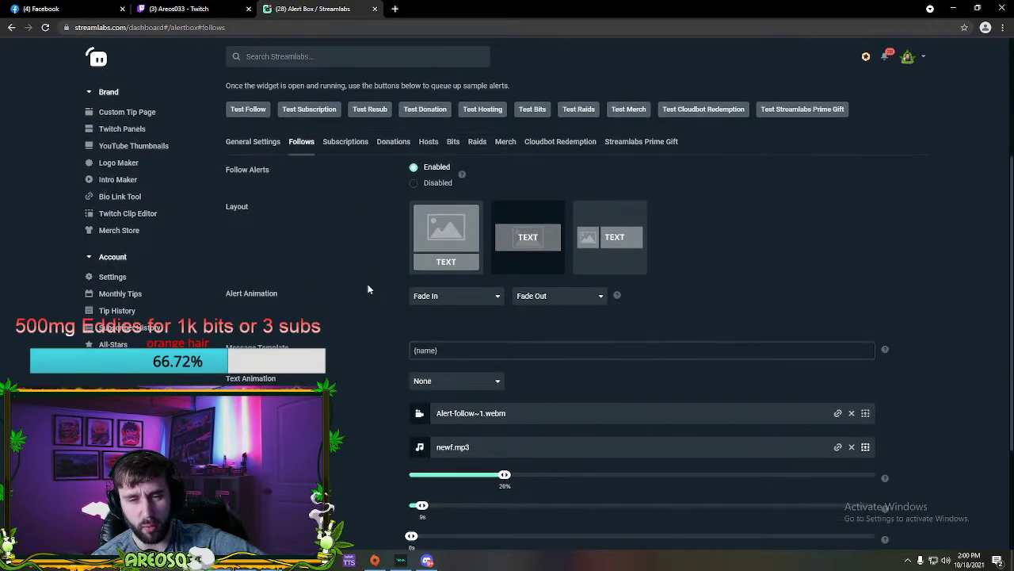
scroll(down, 3)
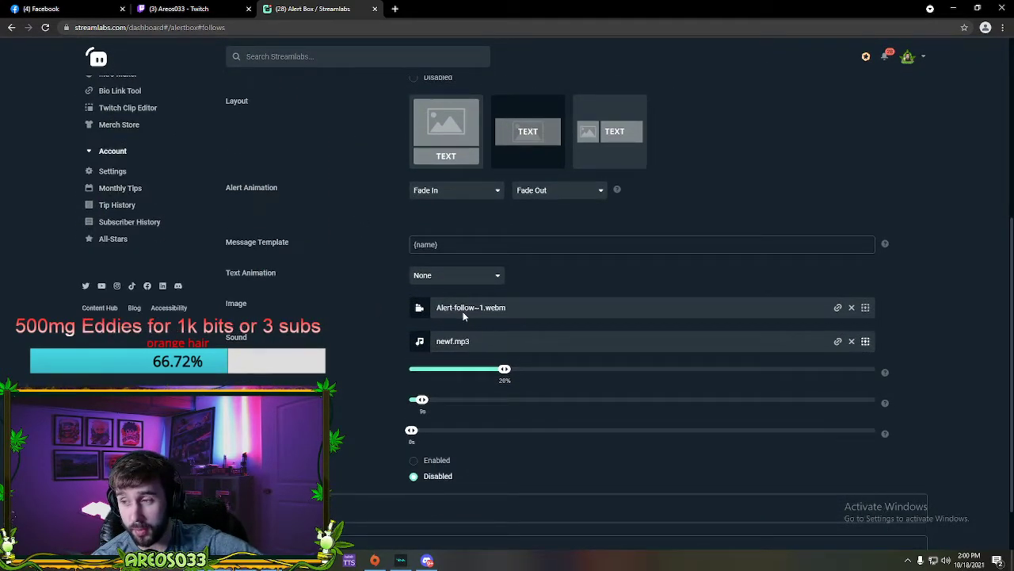
scroll(down, 3)
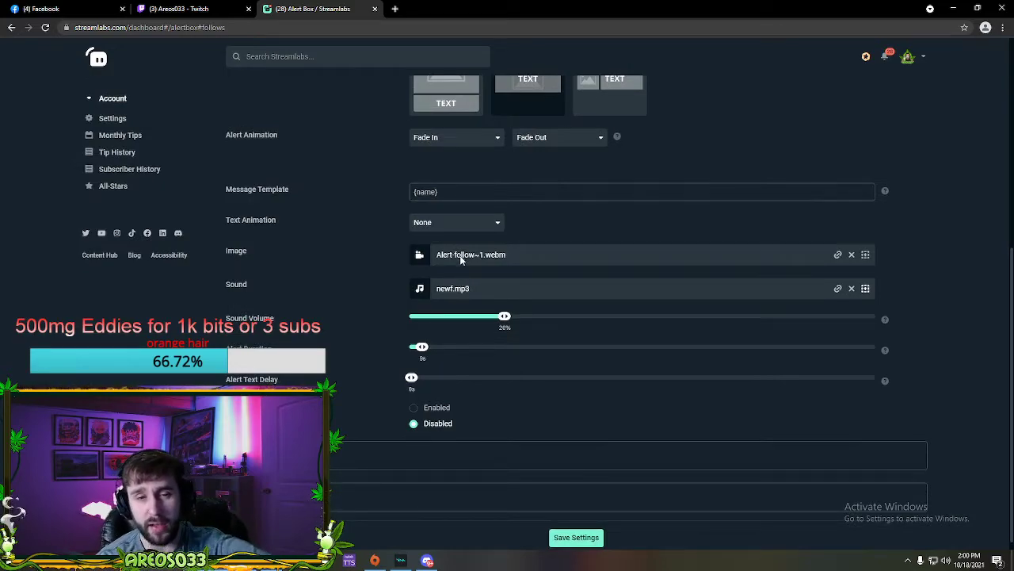
mouse_move(486, 273)
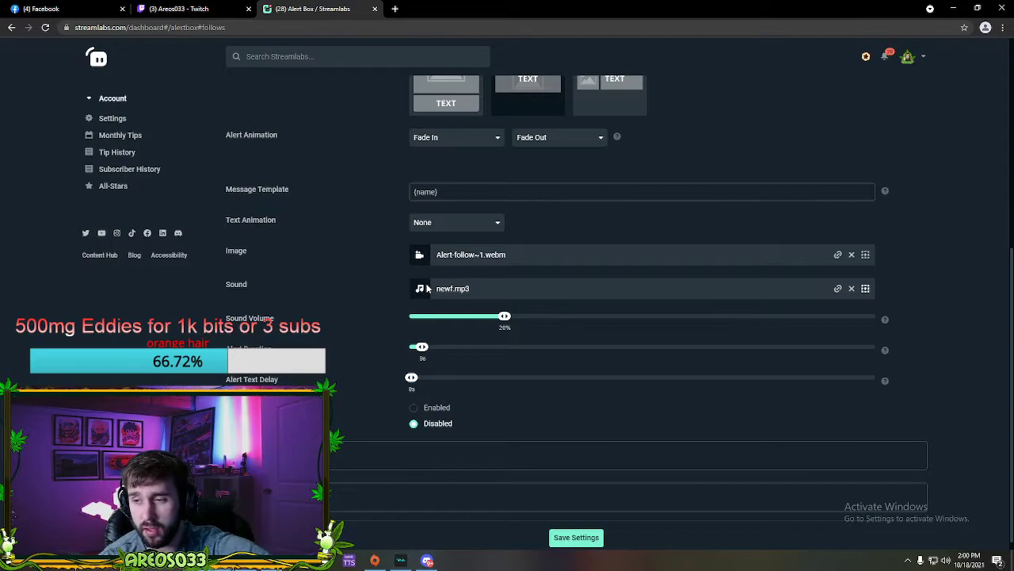
mouse_move(481, 297)
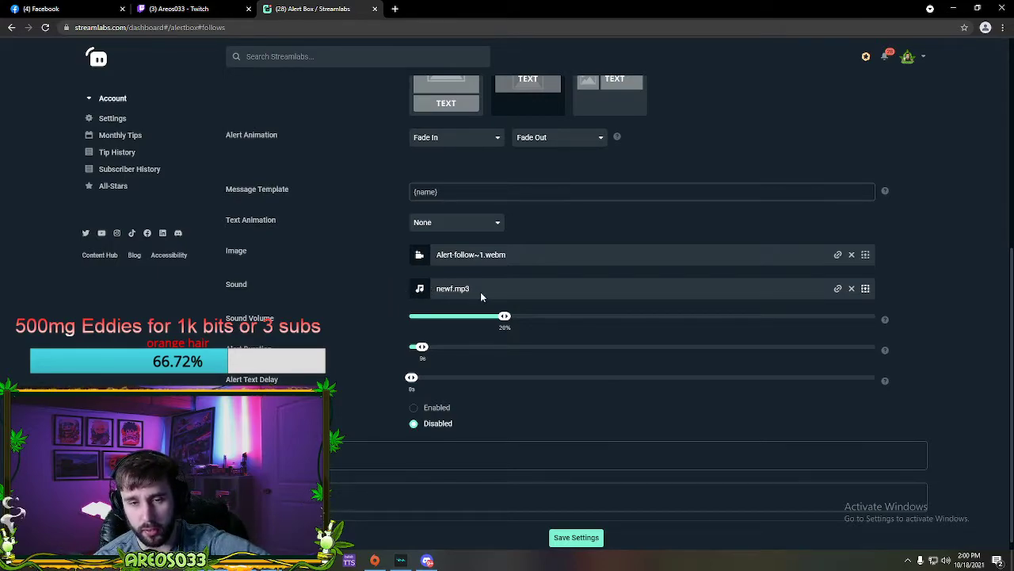
mouse_move(558, 296)
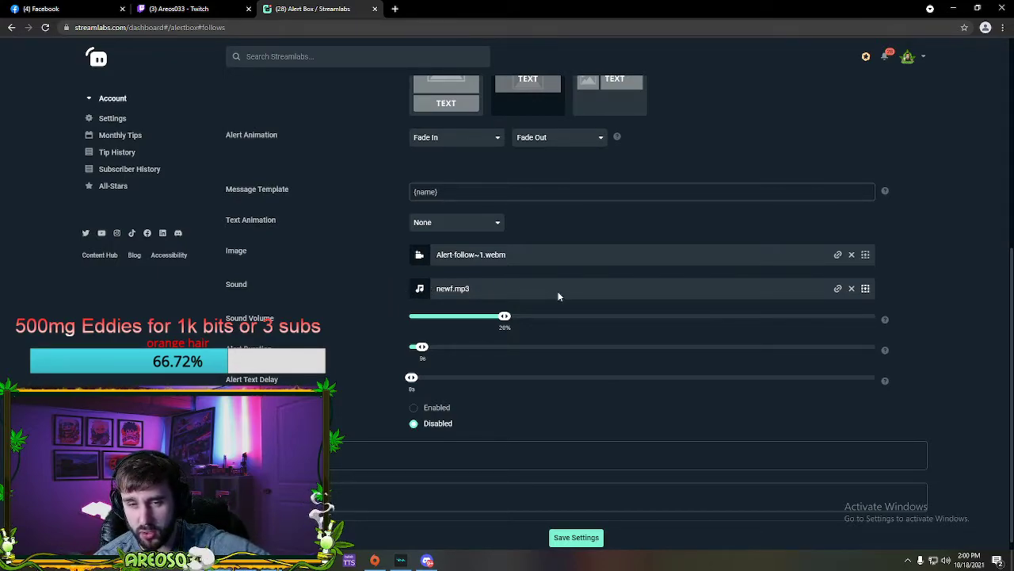
mouse_move(579, 295)
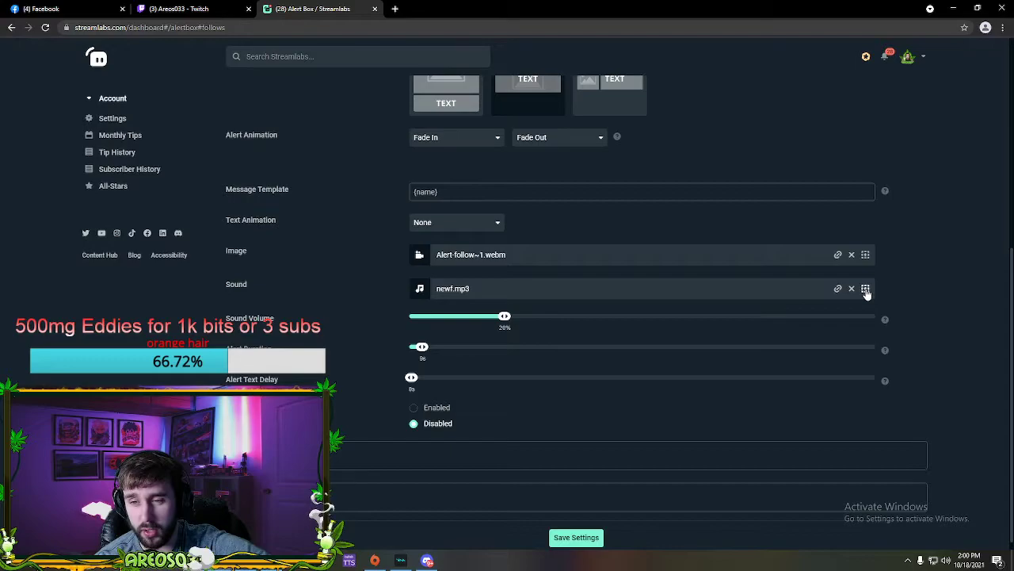
click(865, 288)
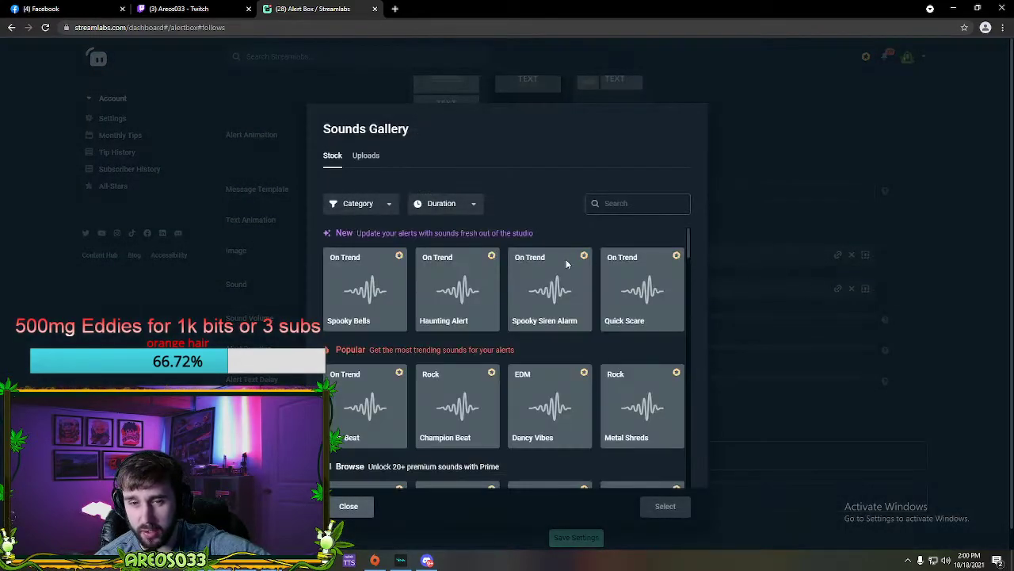
click(365, 155)
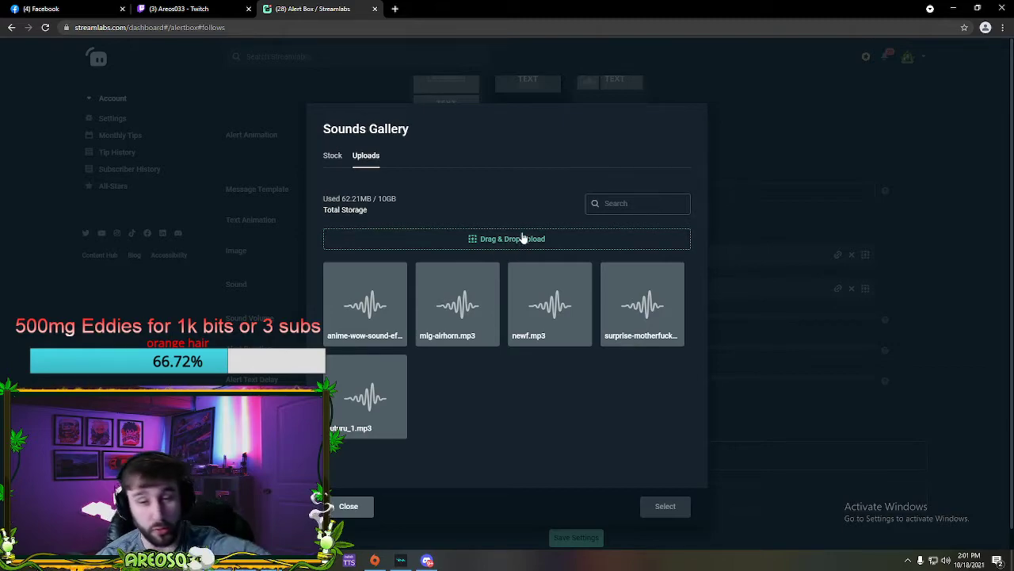
mouse_move(523, 227)
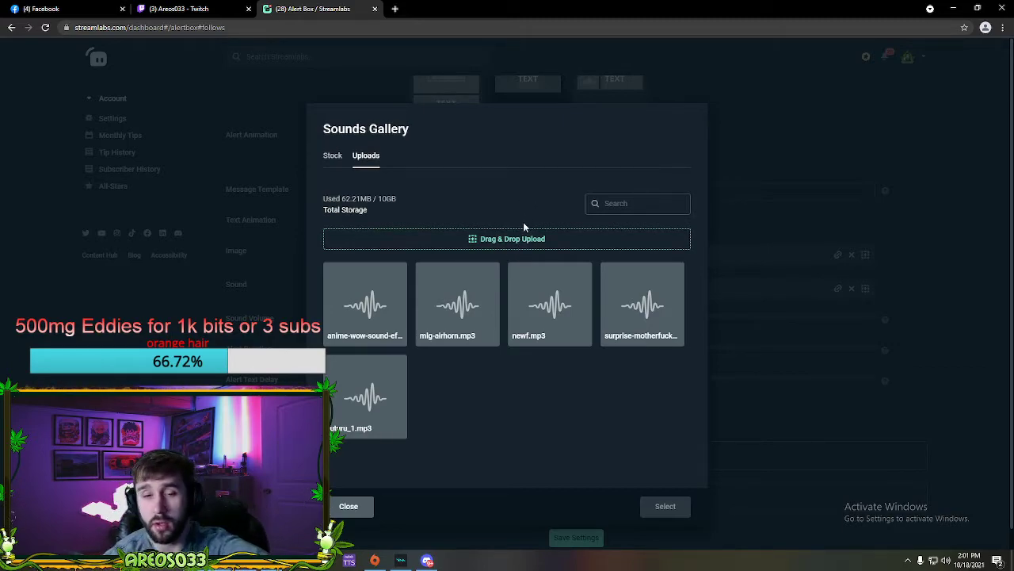
mouse_move(487, 252)
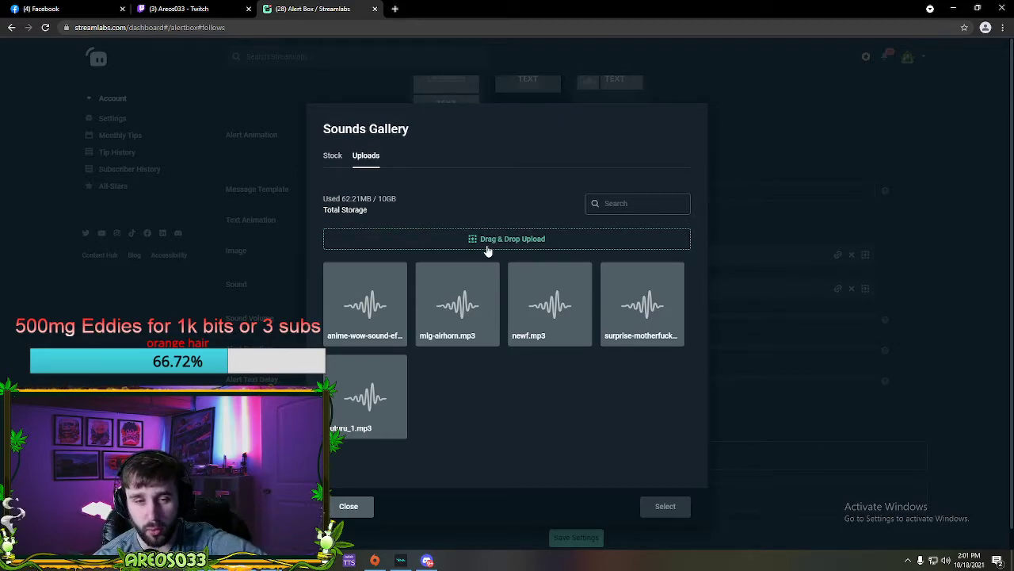
mouse_move(625, 321)
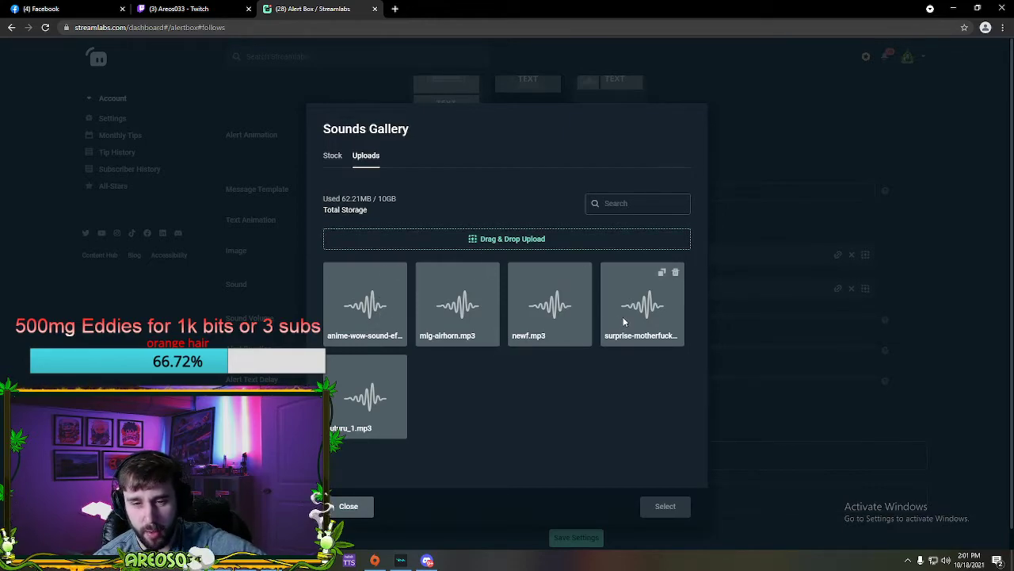
mouse_move(540, 318)
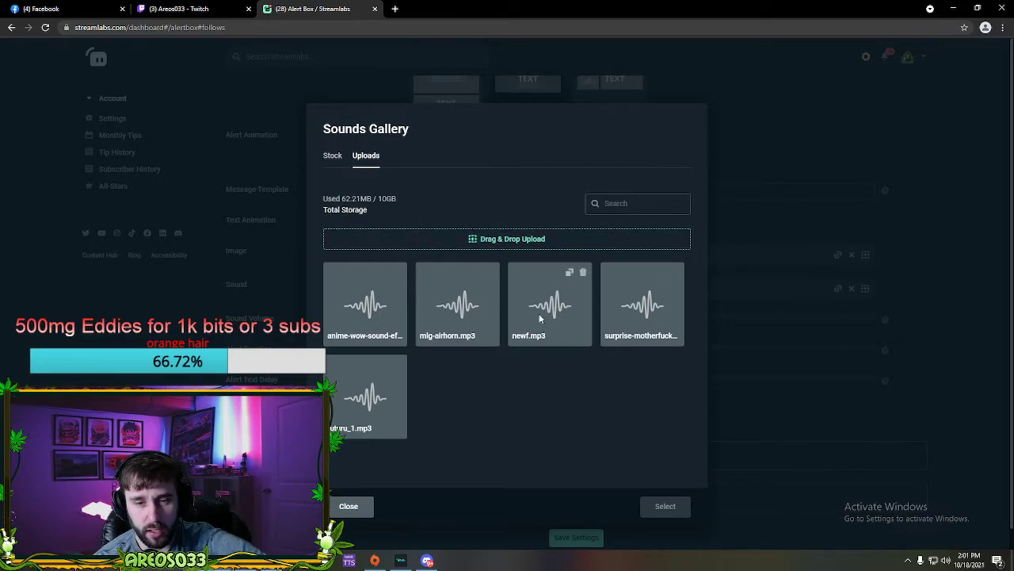
click(549, 303)
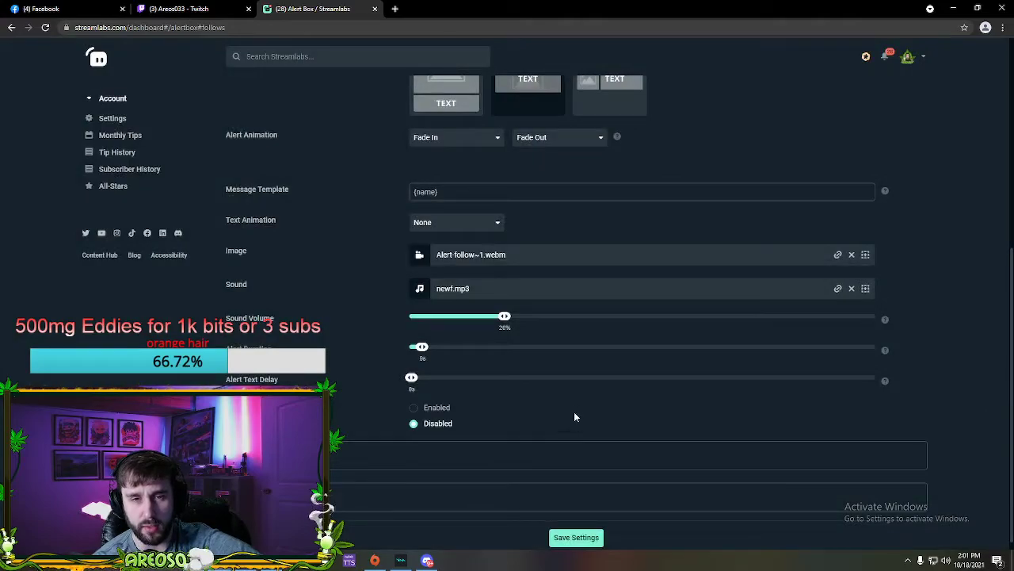
mouse_move(362, 391)
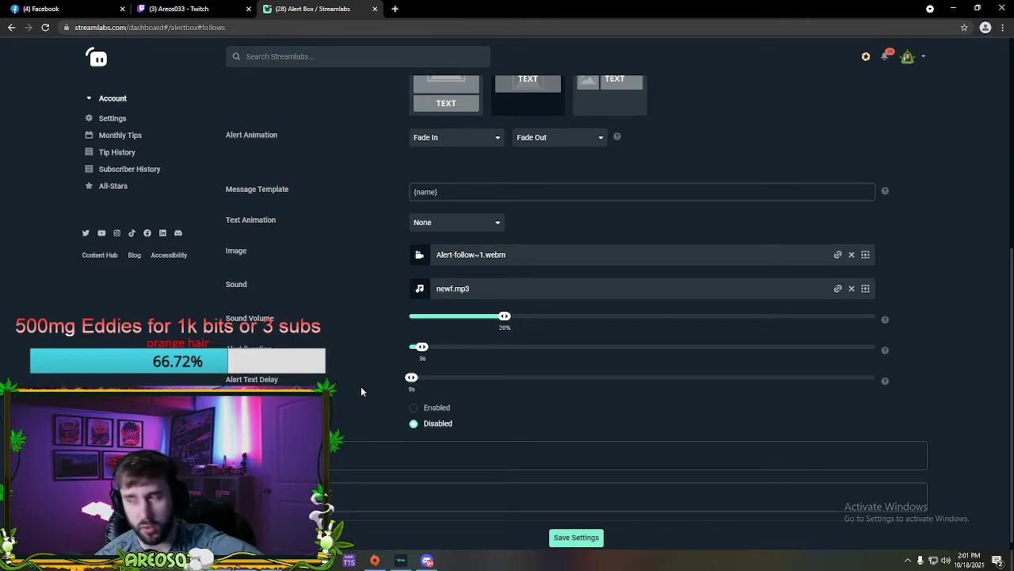
- Look over the Subscriptions and Hosts alert settings, then show the Raids settings
scroll(up, 3)
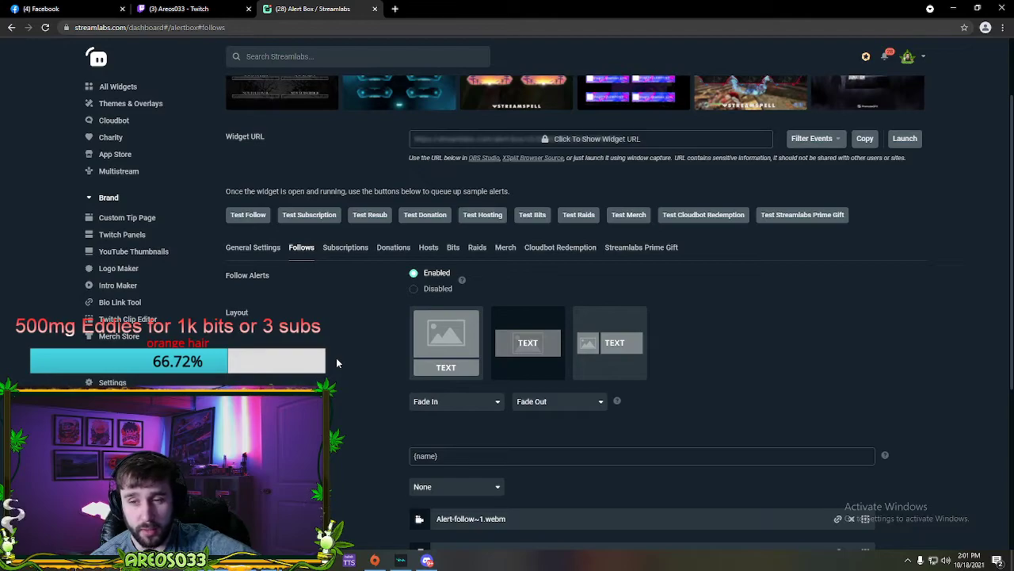
scroll(down, 3)
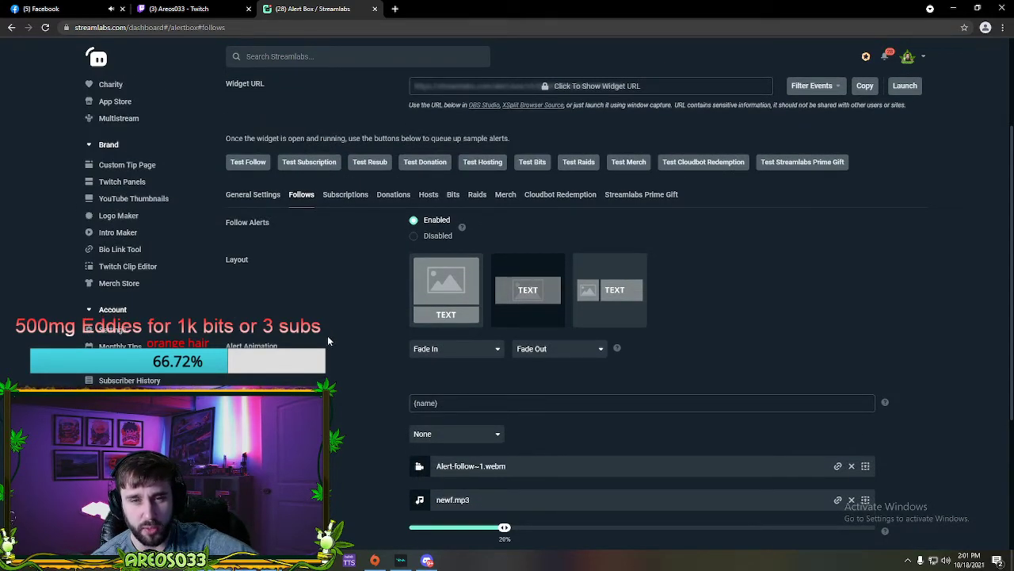
click(345, 194)
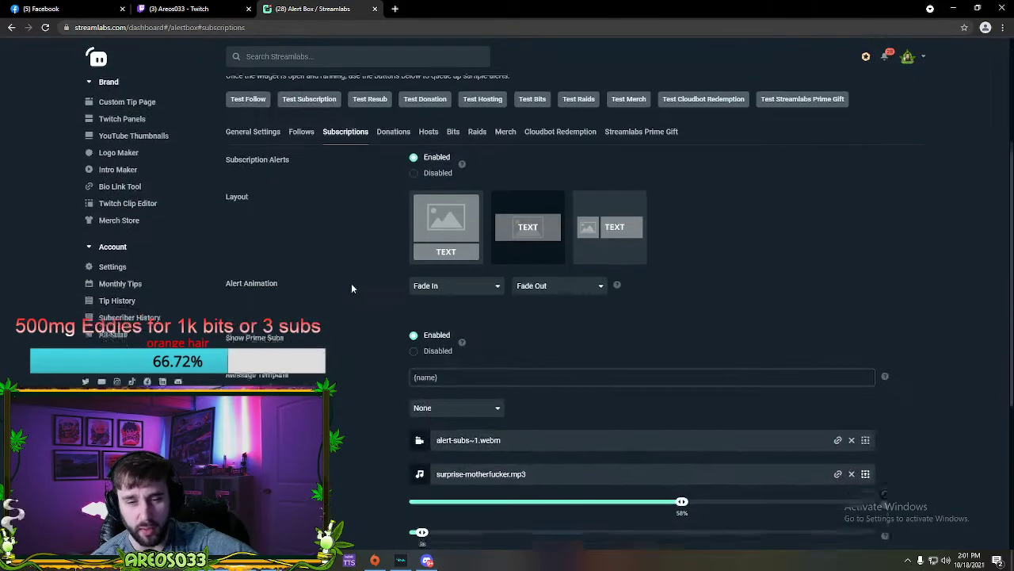
scroll(up, 3)
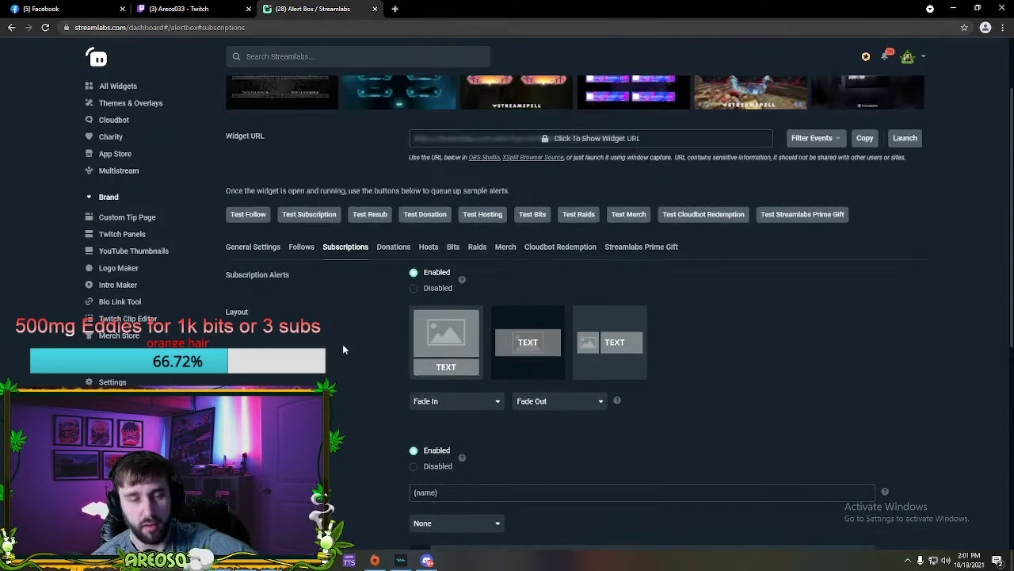
click(393, 246)
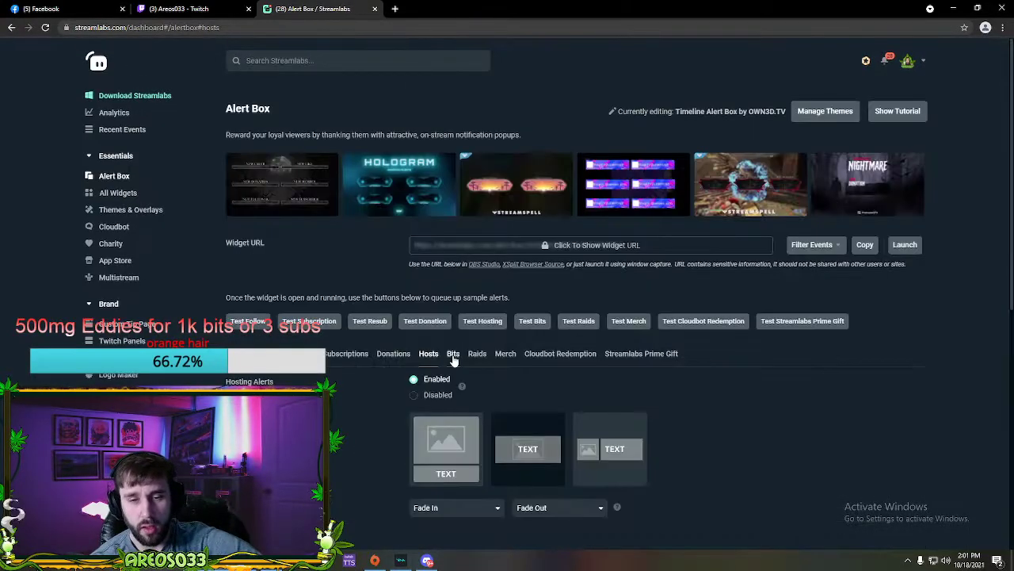
click(477, 354)
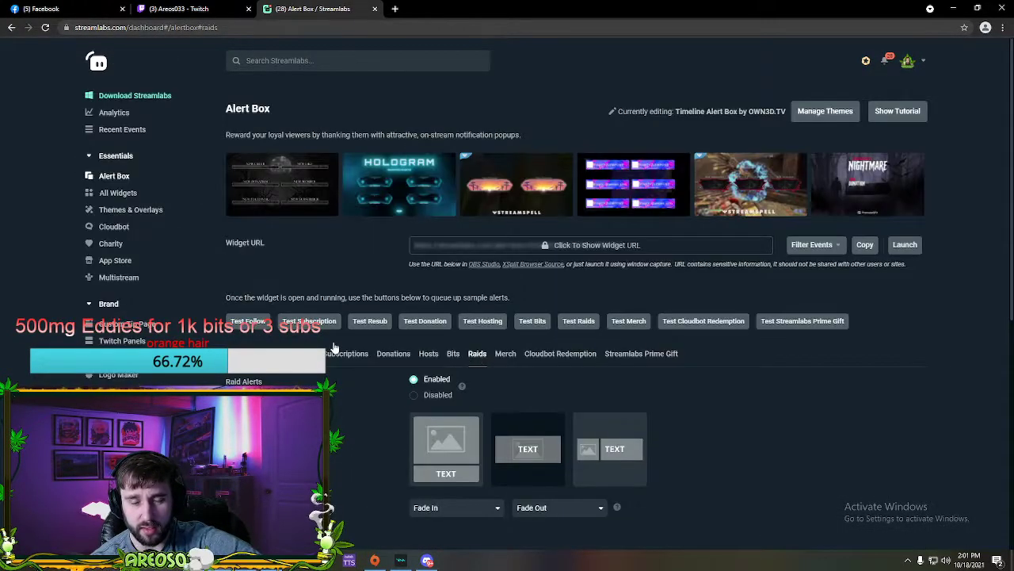
scroll(down, 3)
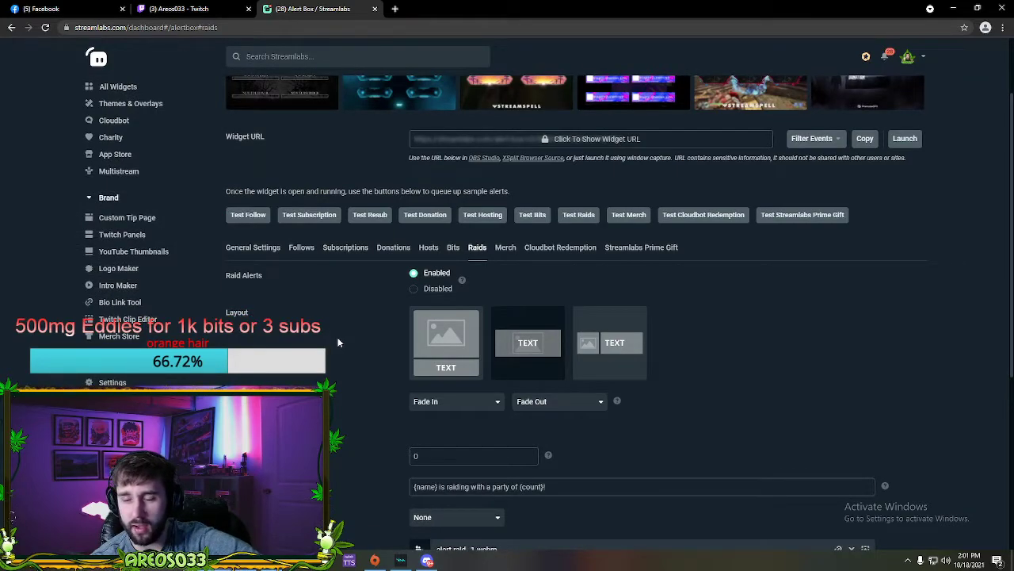